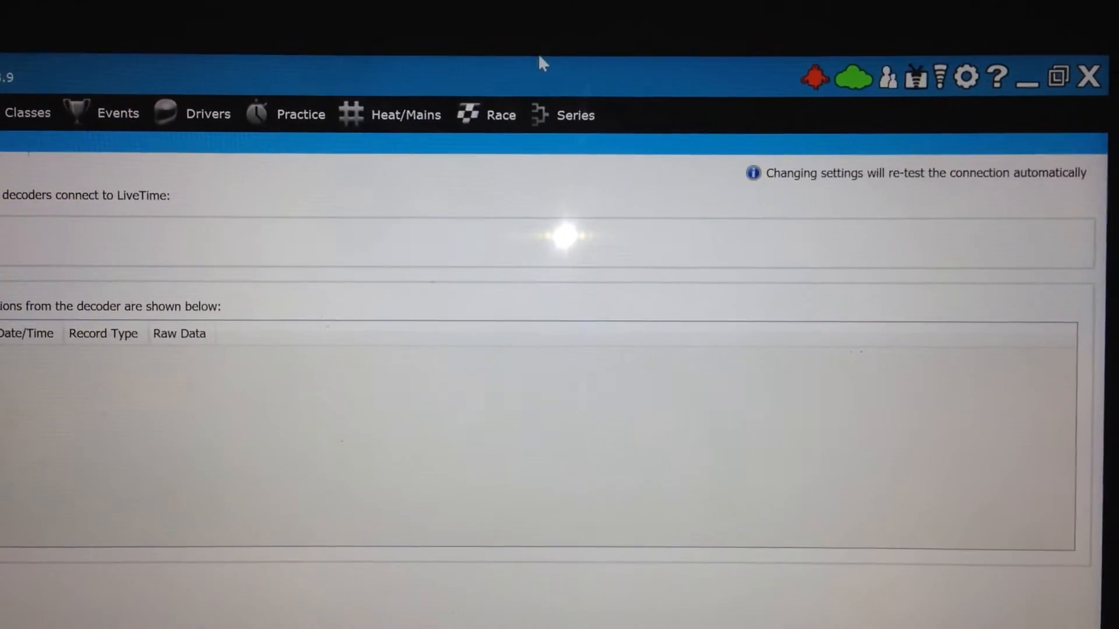
{"action": "mouse_move", "coordinate": [817, 102]}
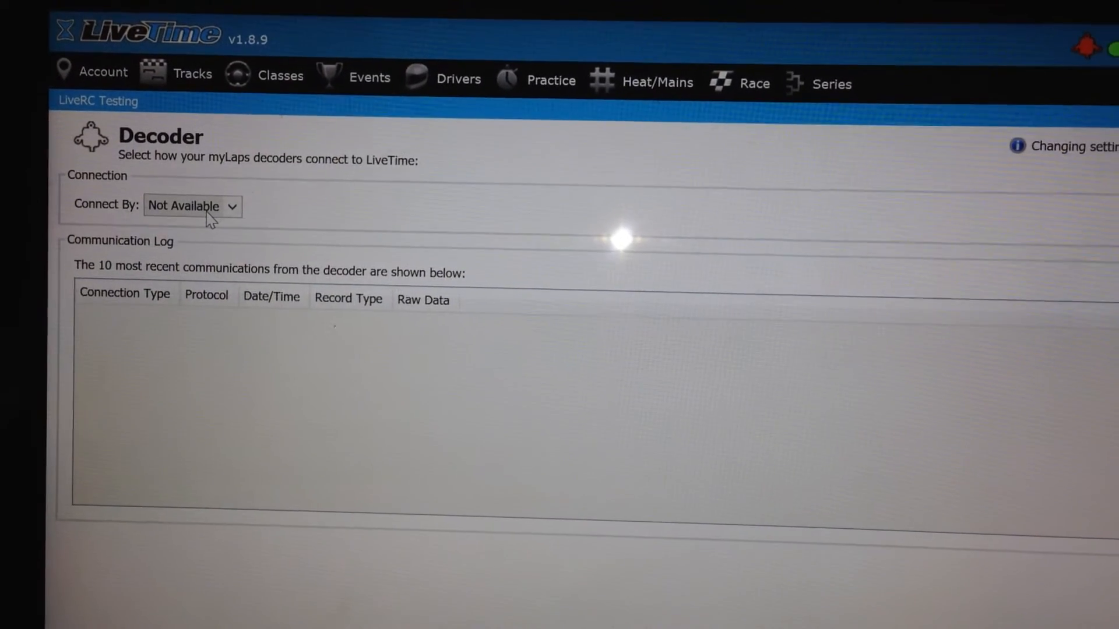
Step: Change the Decoder page's Connect By setting from Not Available to Serial/USB Port
{"action": "left_click", "coordinate": [192, 206]}
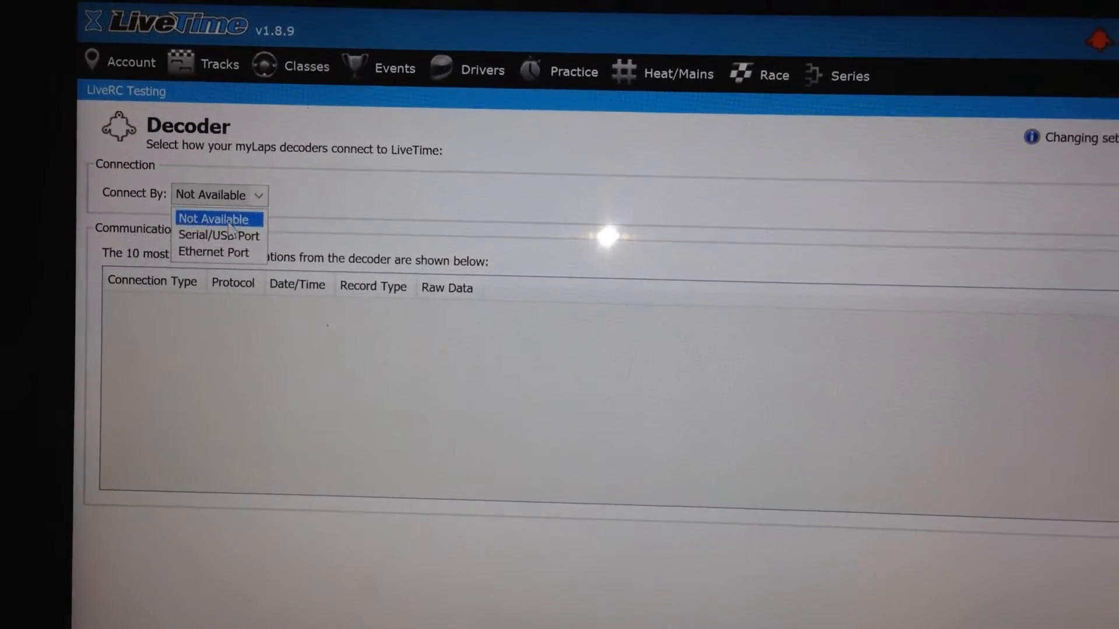
{"action": "left_click", "coordinate": [213, 218]}
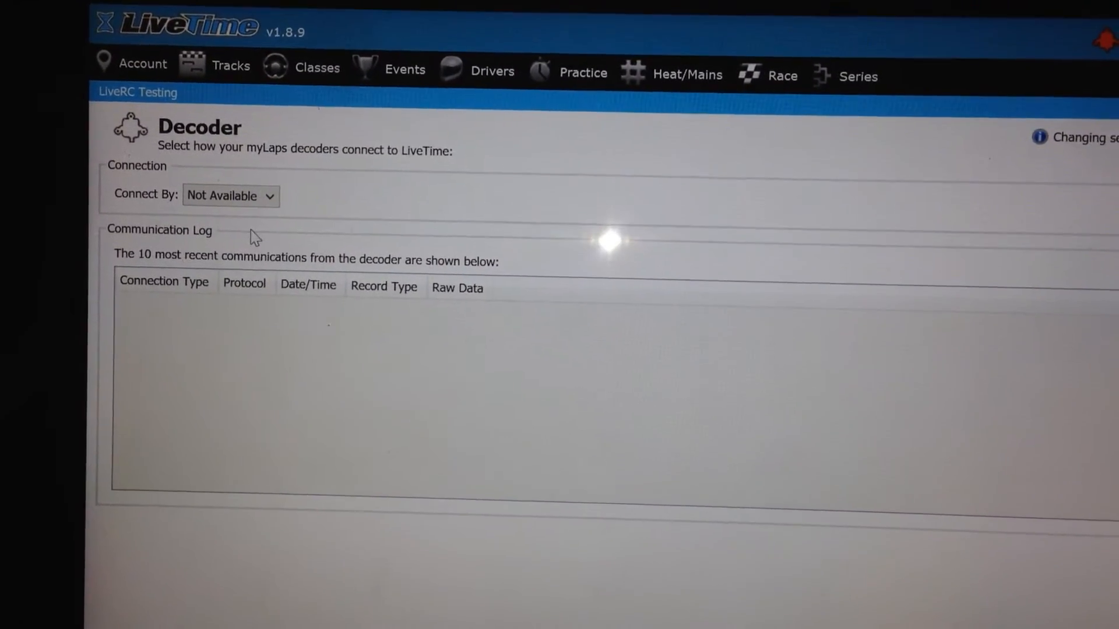
{"action": "left_click", "coordinate": [230, 196]}
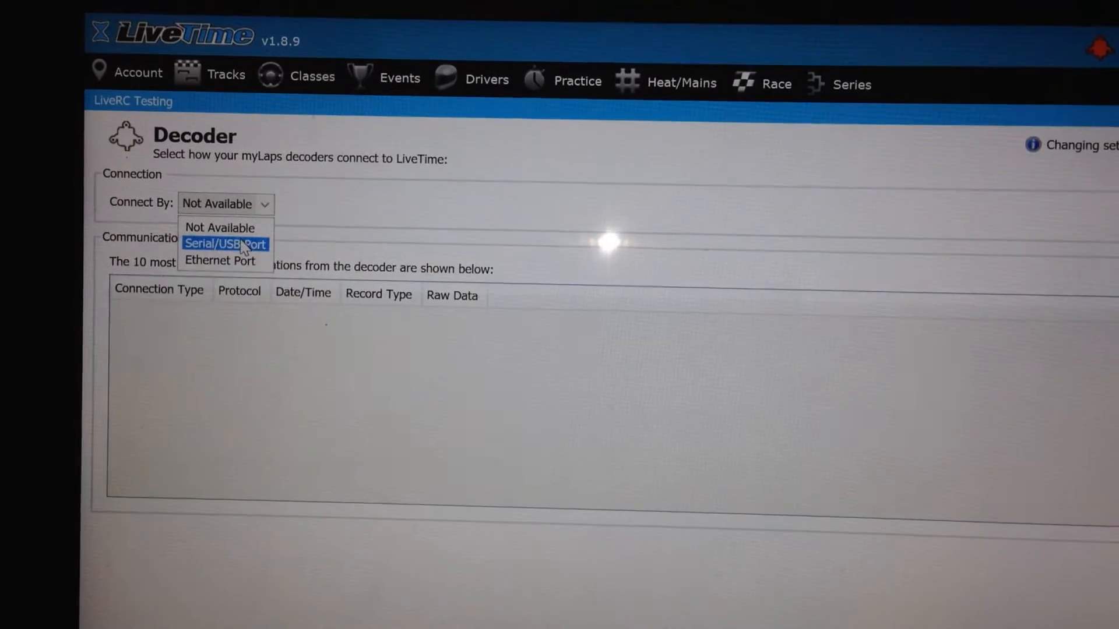
{"action": "left_click", "coordinate": [225, 245]}
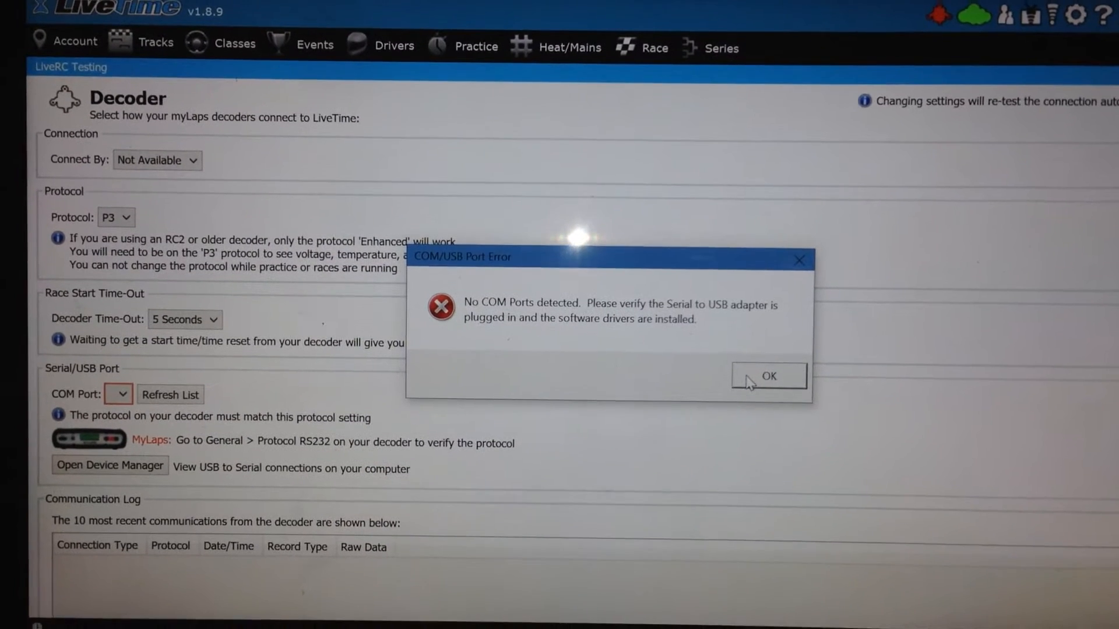
Step: Dismiss the COM/USB Port Error and revert Connect By to Not Available
{"action": "left_click", "coordinate": [768, 376]}
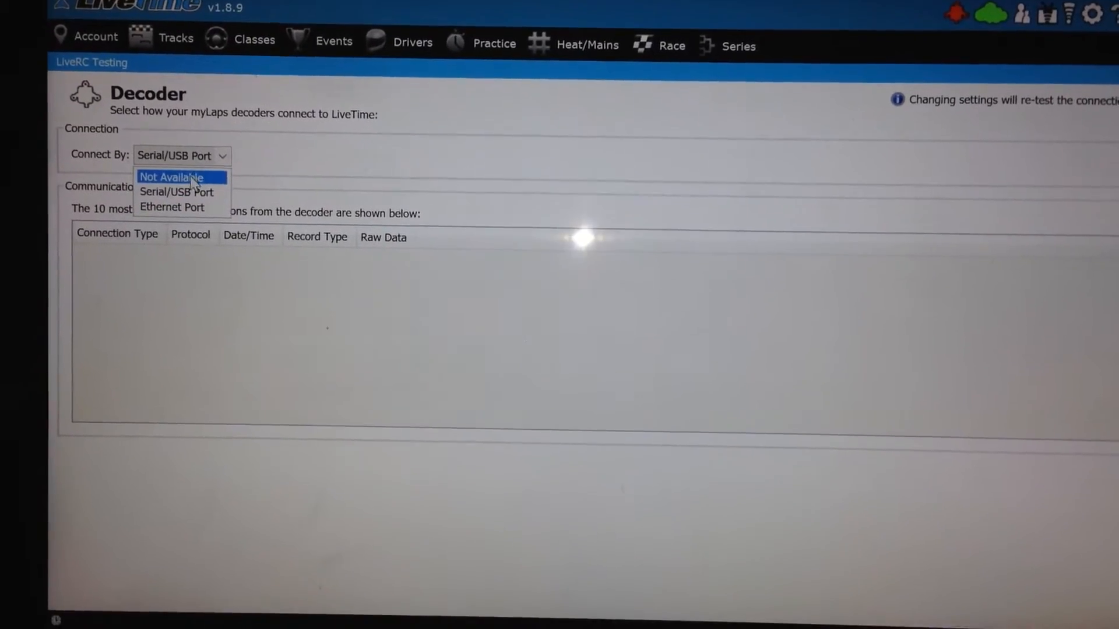
{"action": "left_click", "coordinate": [172, 177]}
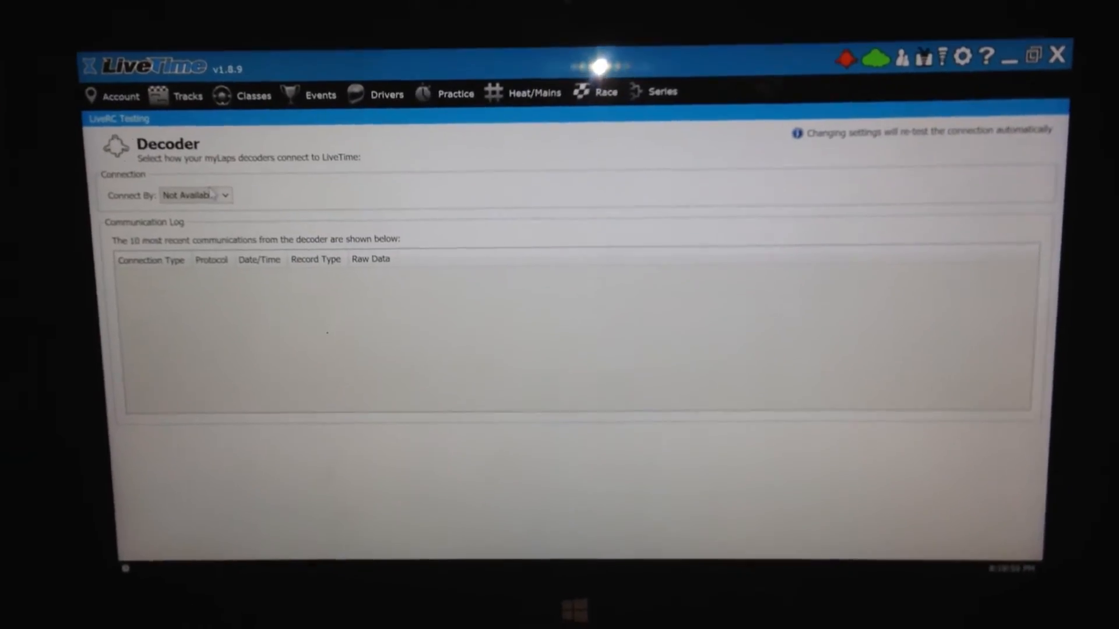
Step: Reselect Serial/USB Port for the decoder and launch Windows Device Manager
{"action": "left_click", "coordinate": [197, 196]}
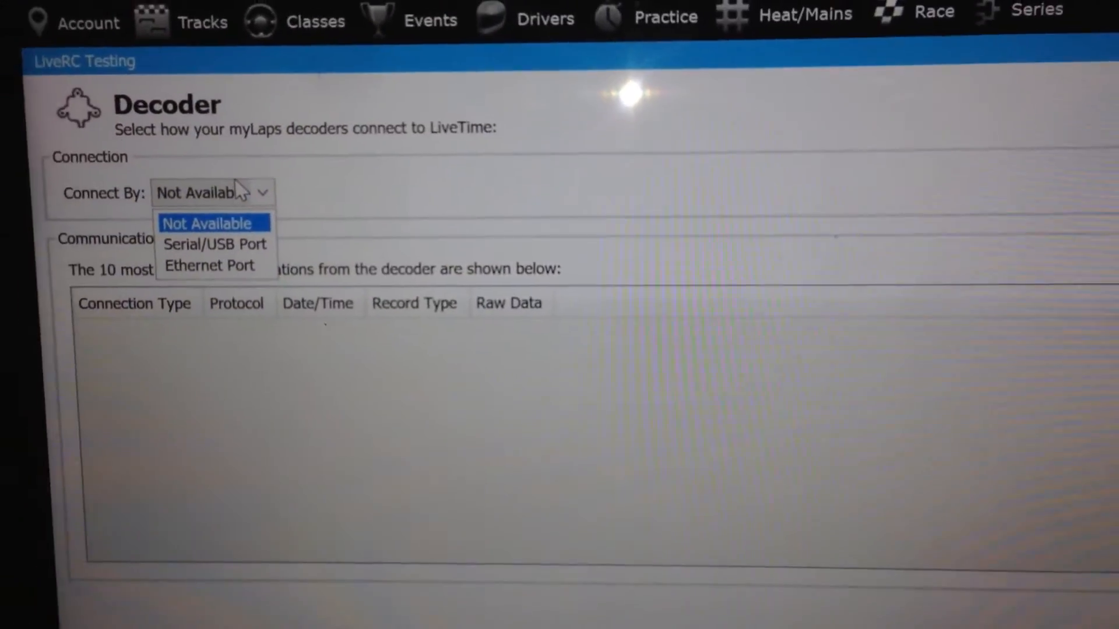
{"action": "left_click", "coordinate": [214, 245]}
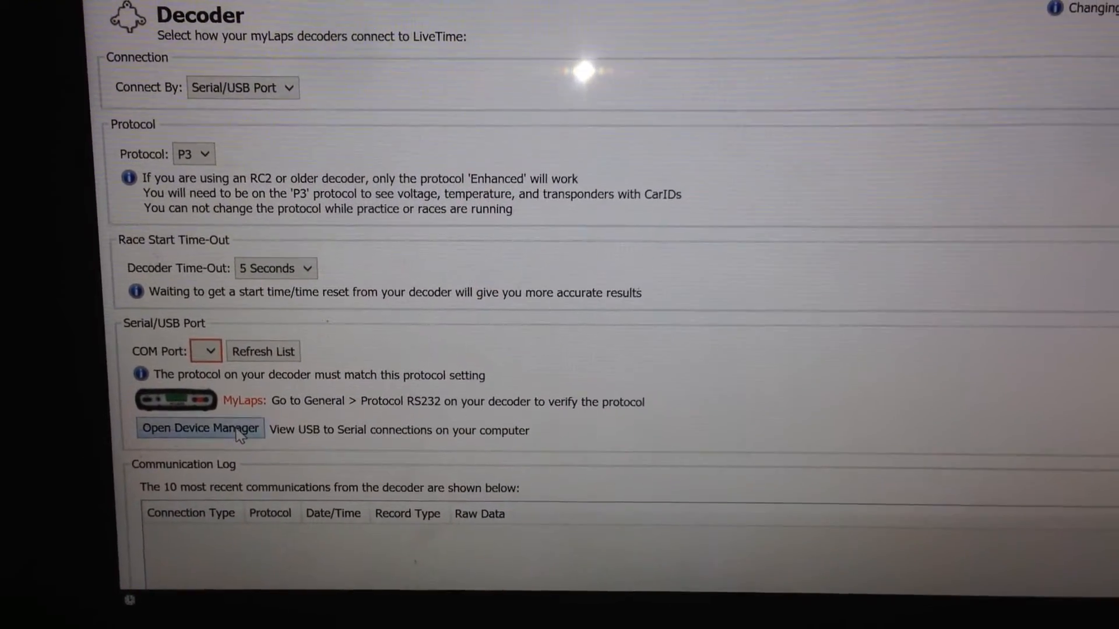
{"action": "left_click", "coordinate": [200, 428]}
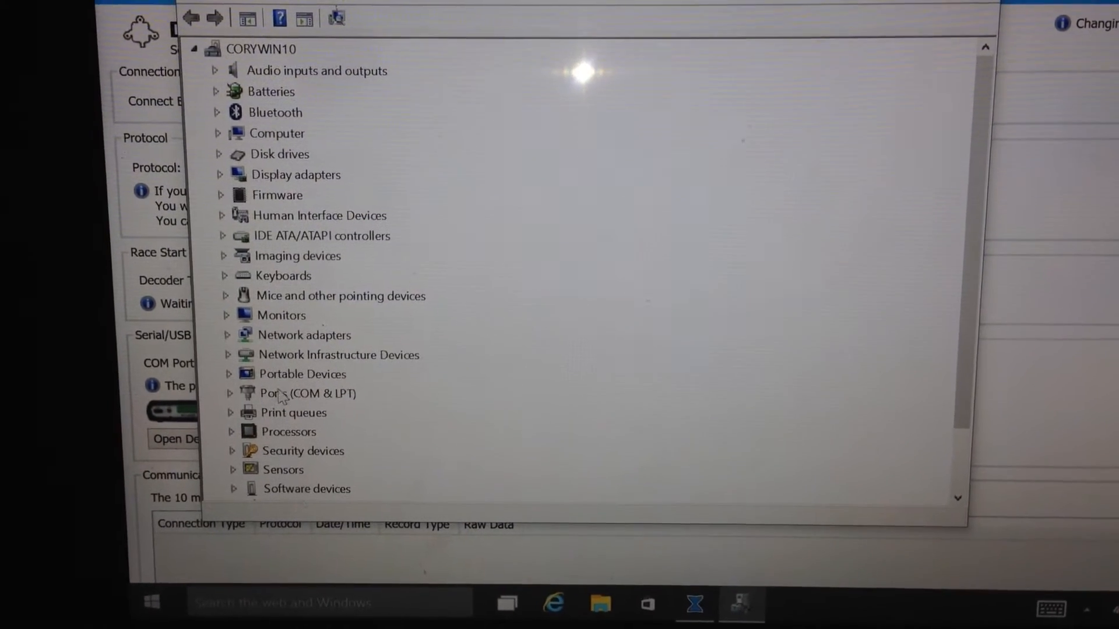
Step: Expand Ports (COM & LPT) in Device Manager to check the USB-serial adapter
{"action": "left_click", "coordinate": [227, 393]}
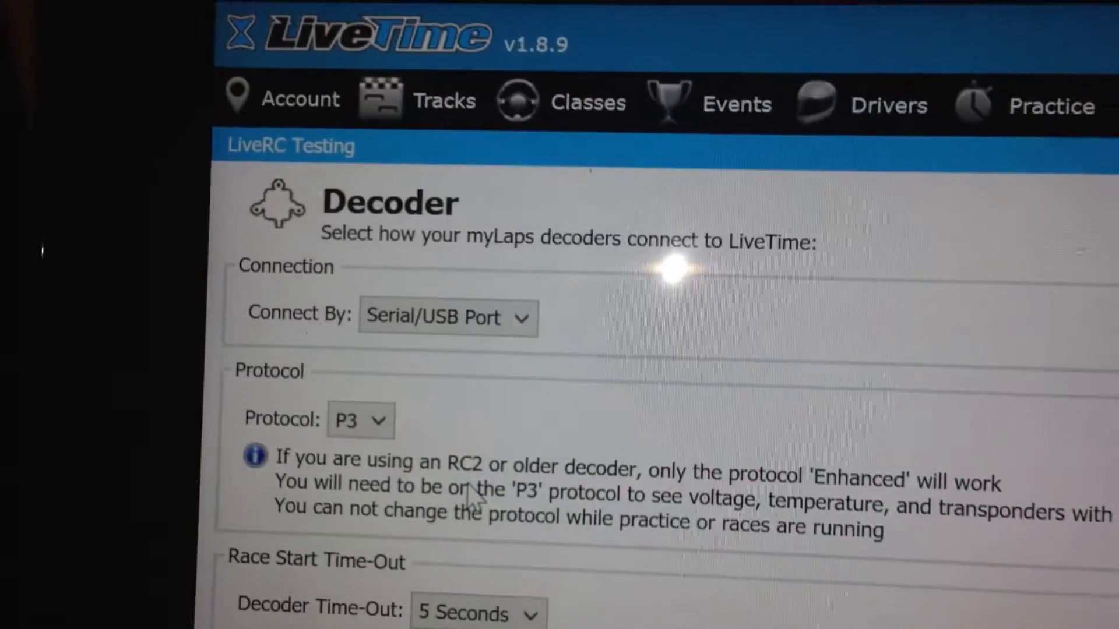
{"action": "scroll", "scroll_direction": "down", "scroll_amount": 3}
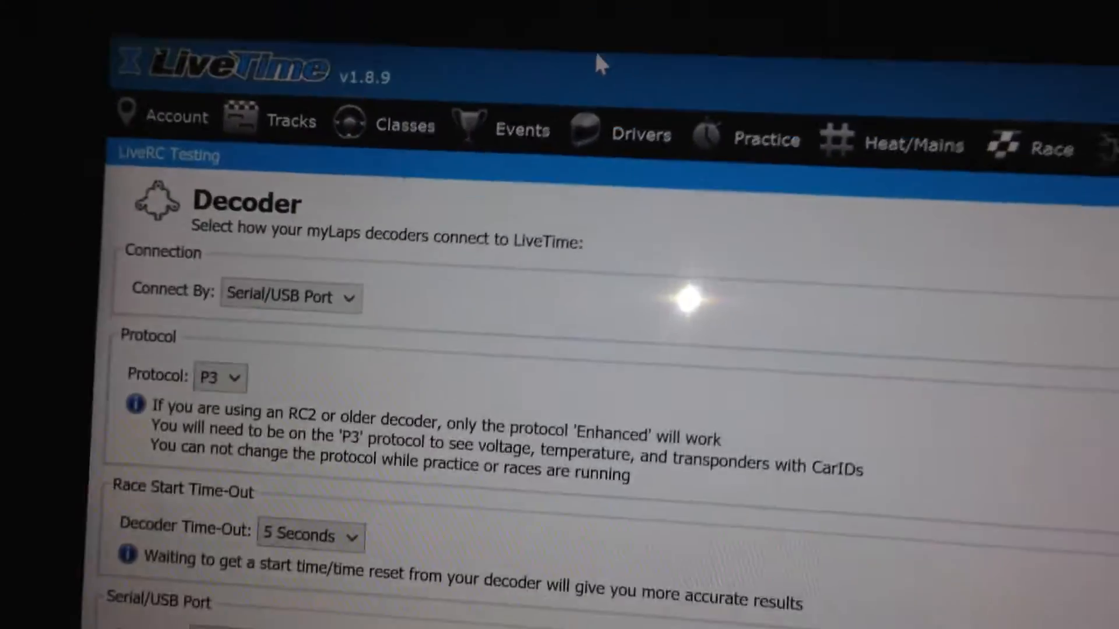
Step: Set the decoder's Connect By option to Ethernet Port
{"action": "scroll", "scroll_direction": "down", "scroll_amount": 3}
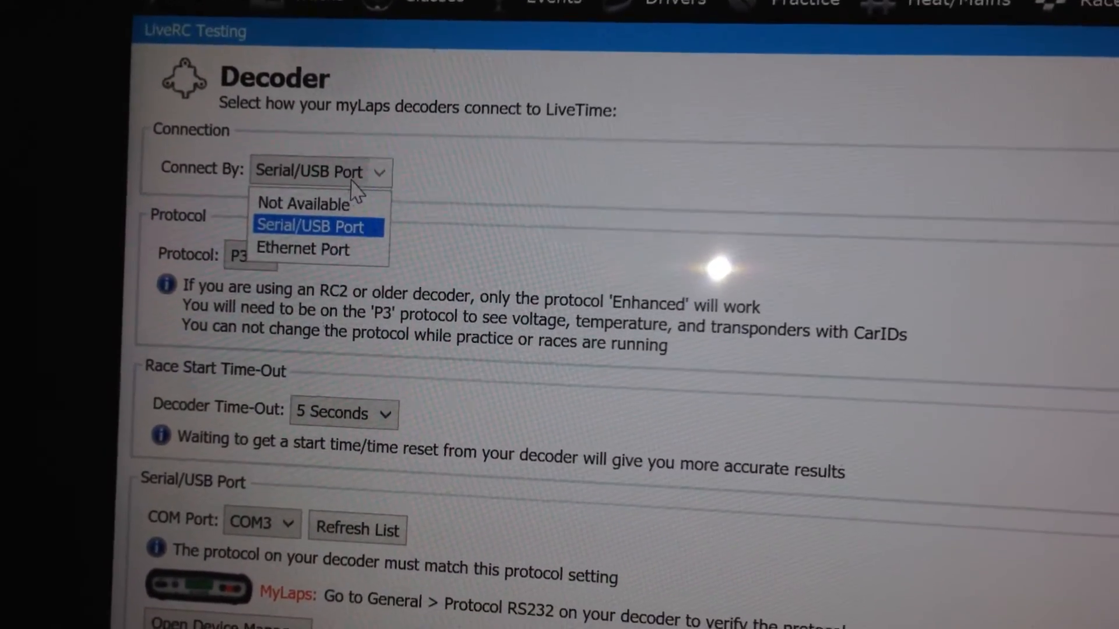
{"action": "left_click", "coordinate": [303, 250]}
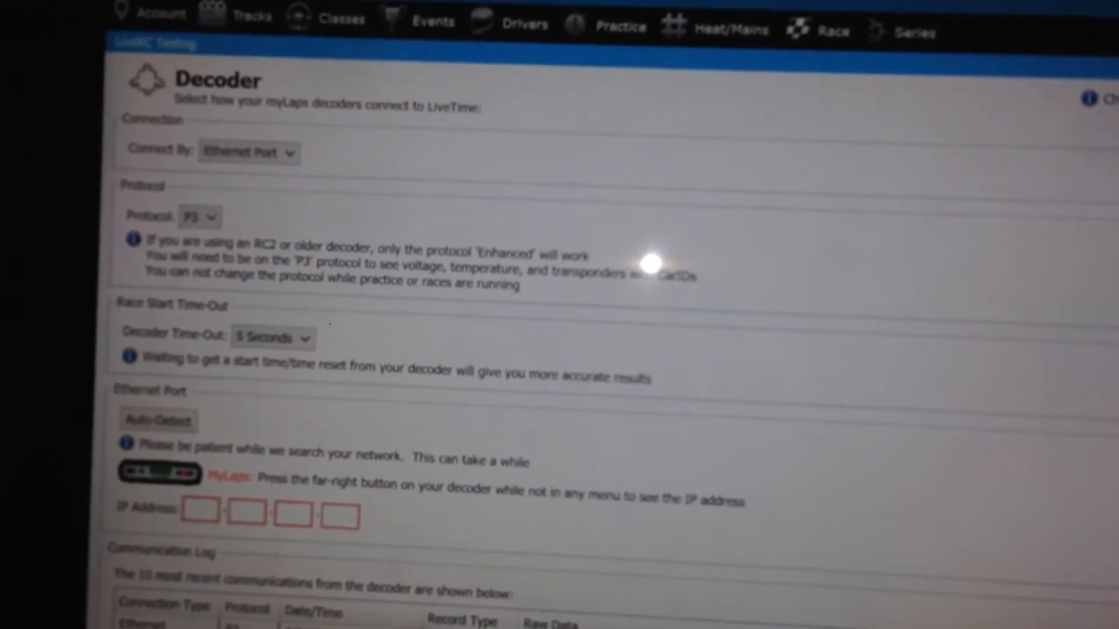
Step: Enter 192 and 168 in the first two decoder IP address boxes
{"action": "scroll", "scroll_direction": "down", "scroll_amount": 3}
{"action": "type", "text": "1"}
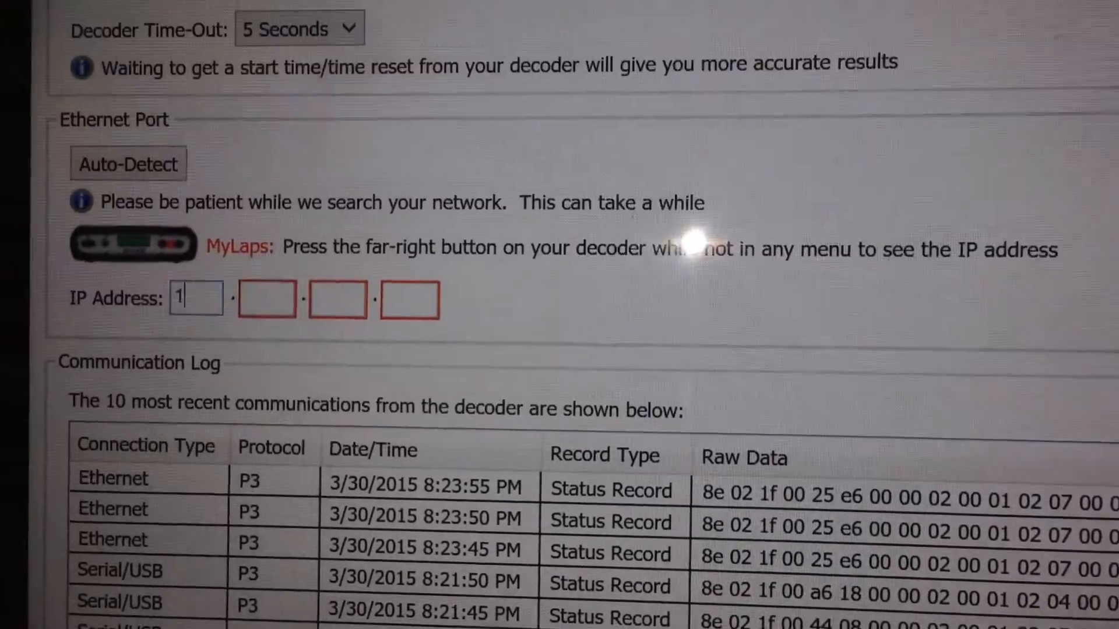
{"action": "type", "text": "92"}
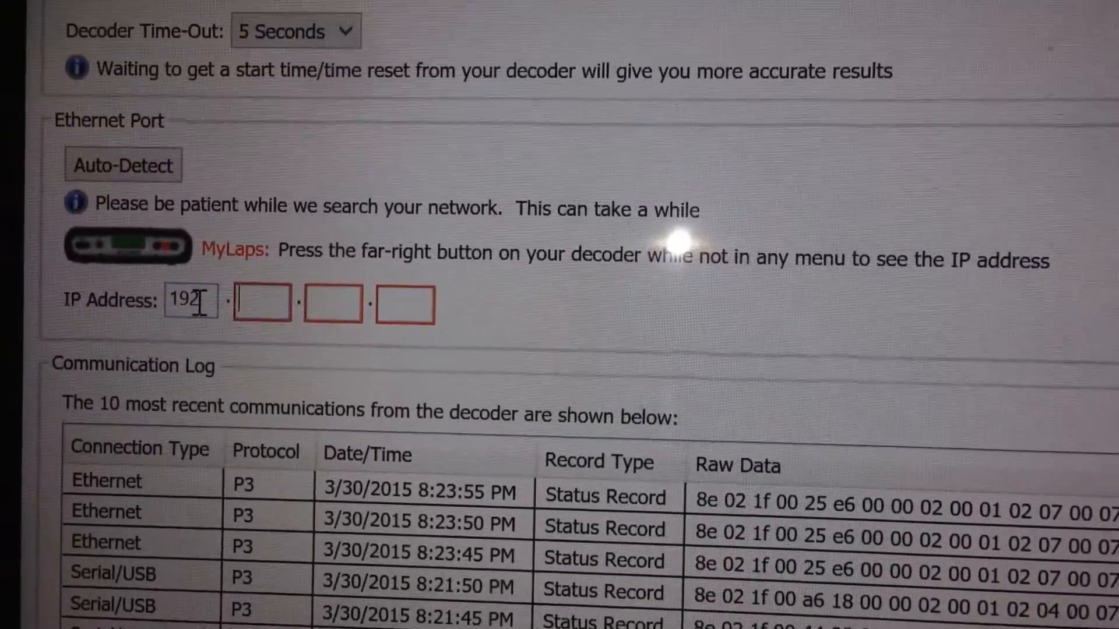
{"action": "type", "text": "168"}
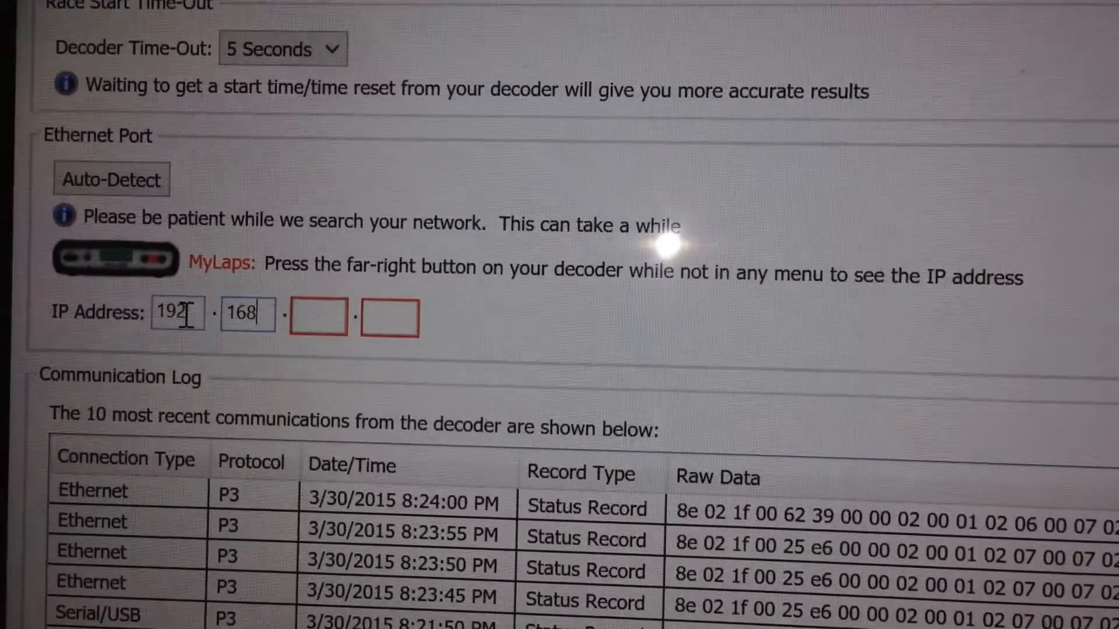